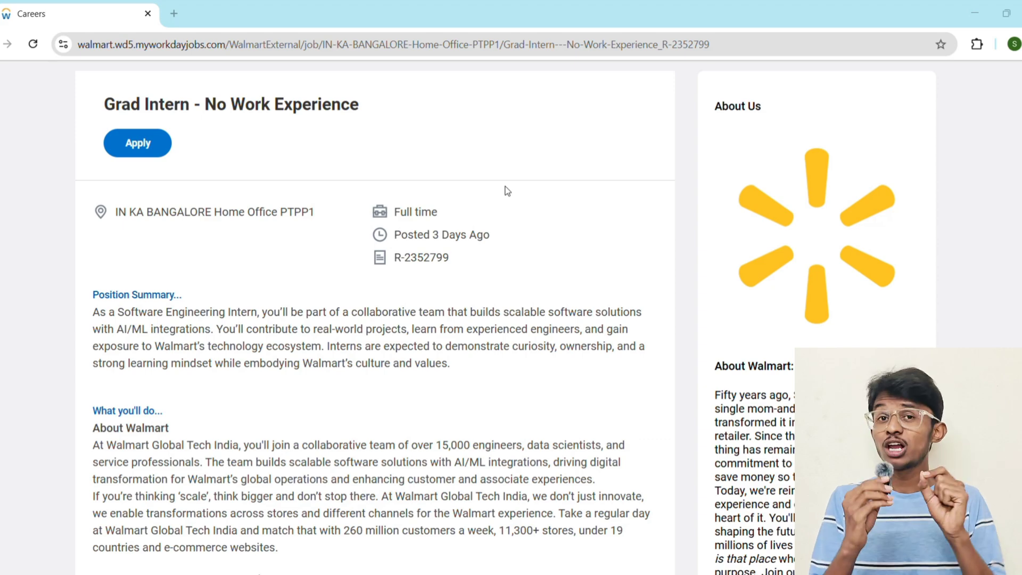
{"action": "mouse_move", "coordinate": [529, 197]}
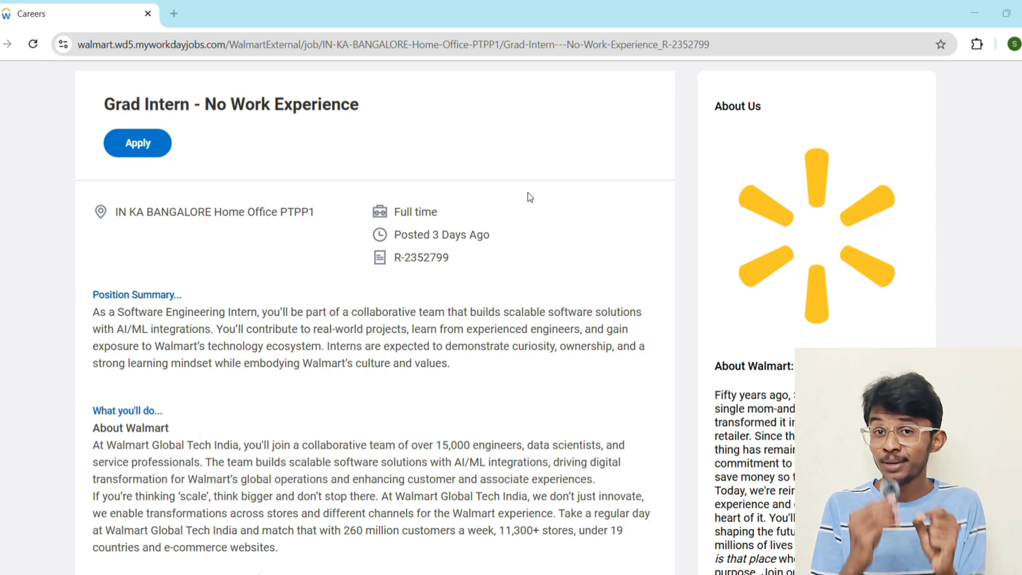
Step: Scroll the Grad Intern posting past About Walmart to About Team and What You'll Do
{"action": "scroll", "scroll_direction": "down", "scroll_amount": 3}
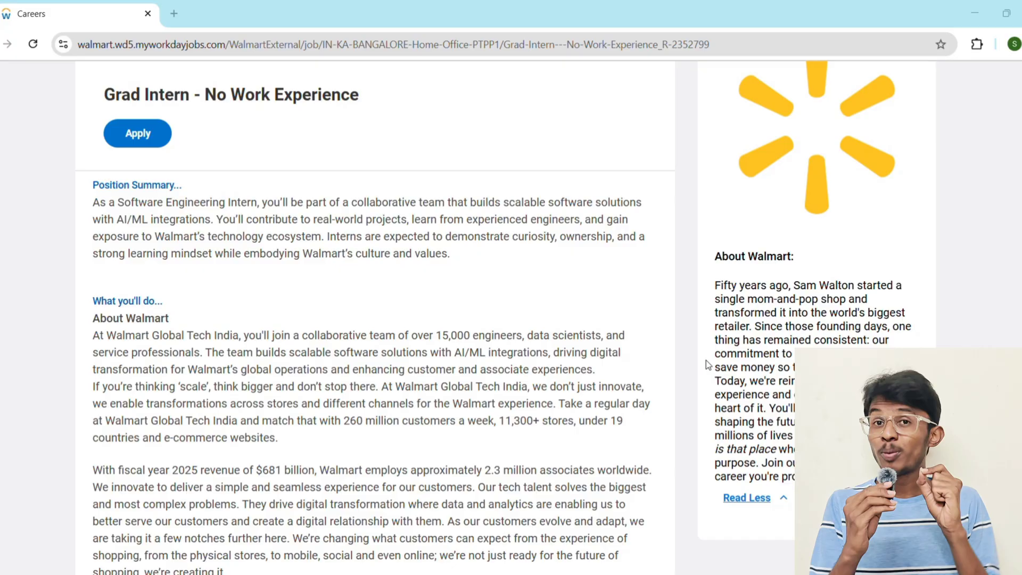
{"action": "scroll", "scroll_direction": "down", "scroll_amount": 3}
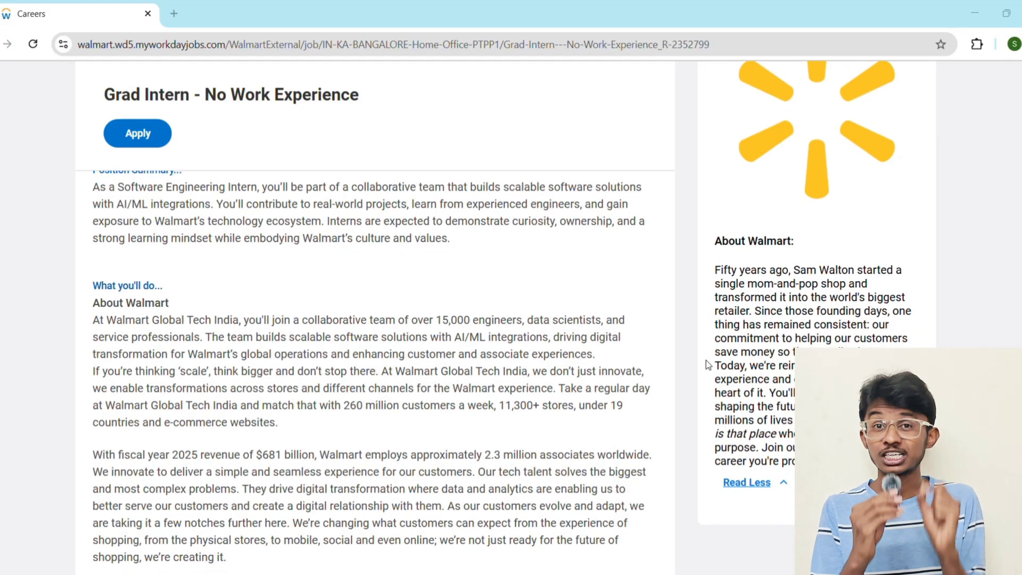
{"action": "scroll", "scroll_direction": "down", "scroll_amount": 3}
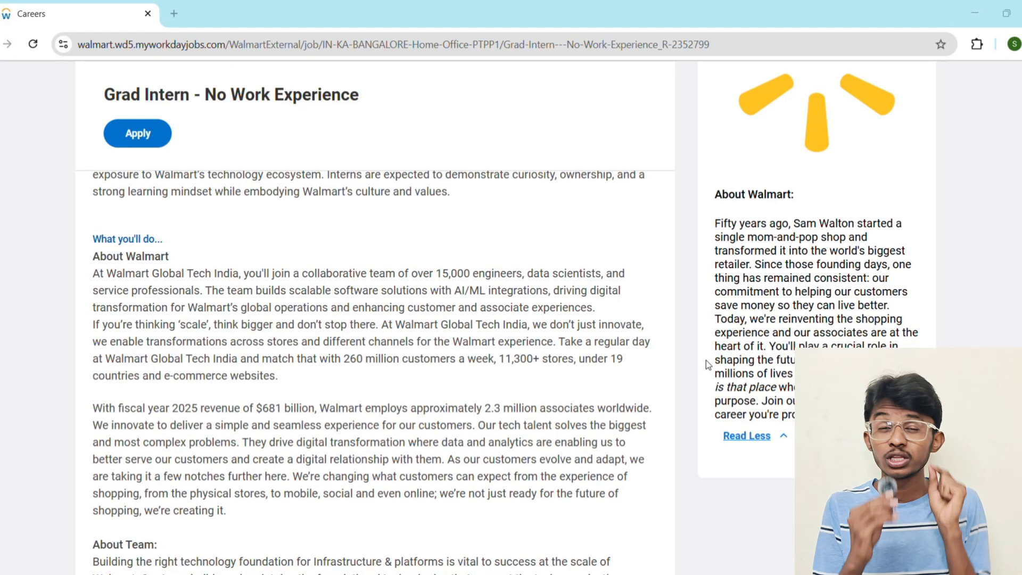
{"action": "scroll", "scroll_direction": "down", "scroll_amount": 3}
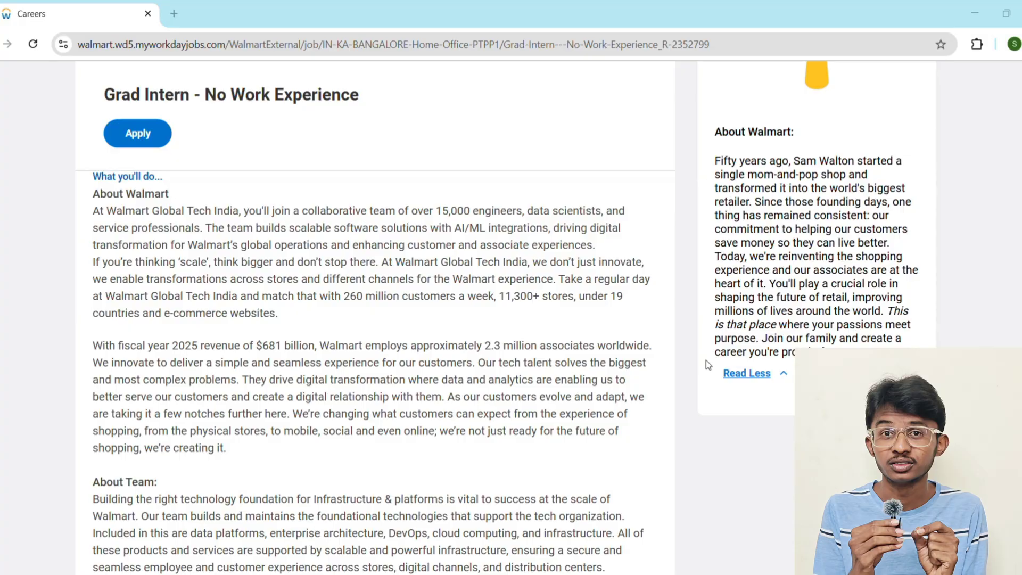
{"action": "mouse_move", "coordinate": [512, 322]}
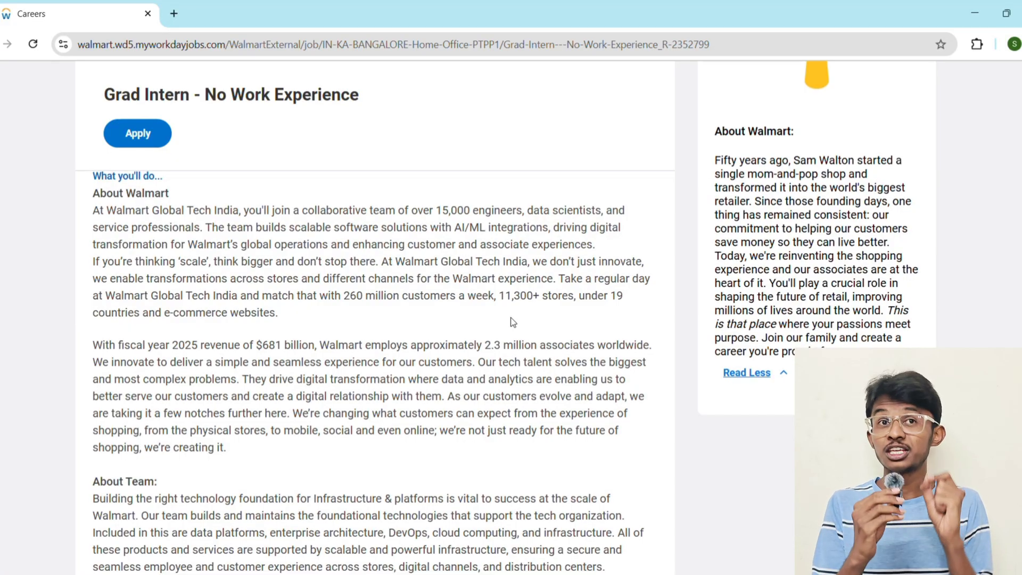
{"action": "scroll", "scroll_direction": "down", "scroll_amount": 3}
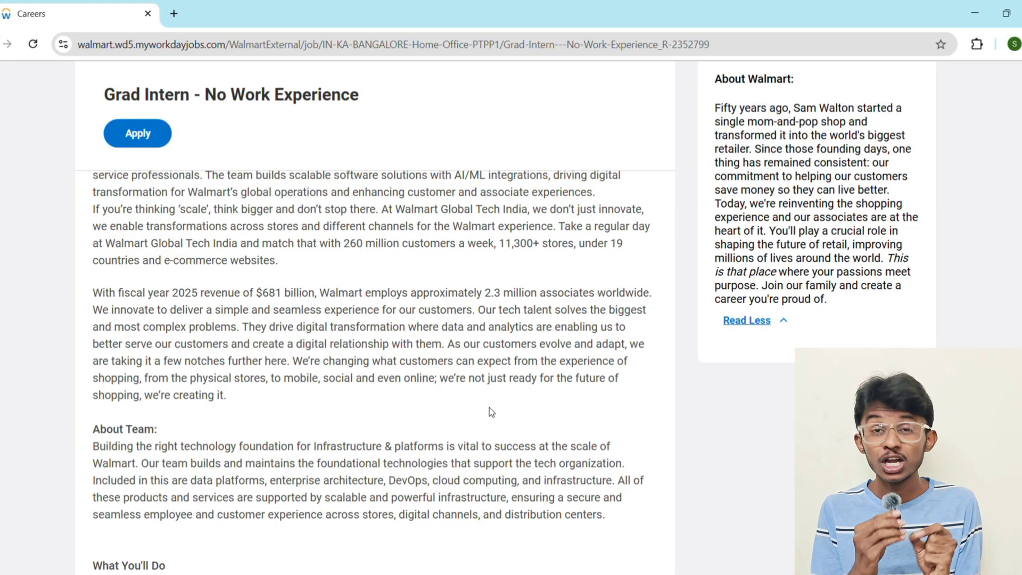
{"action": "scroll", "scroll_direction": "down", "scroll_amount": 3}
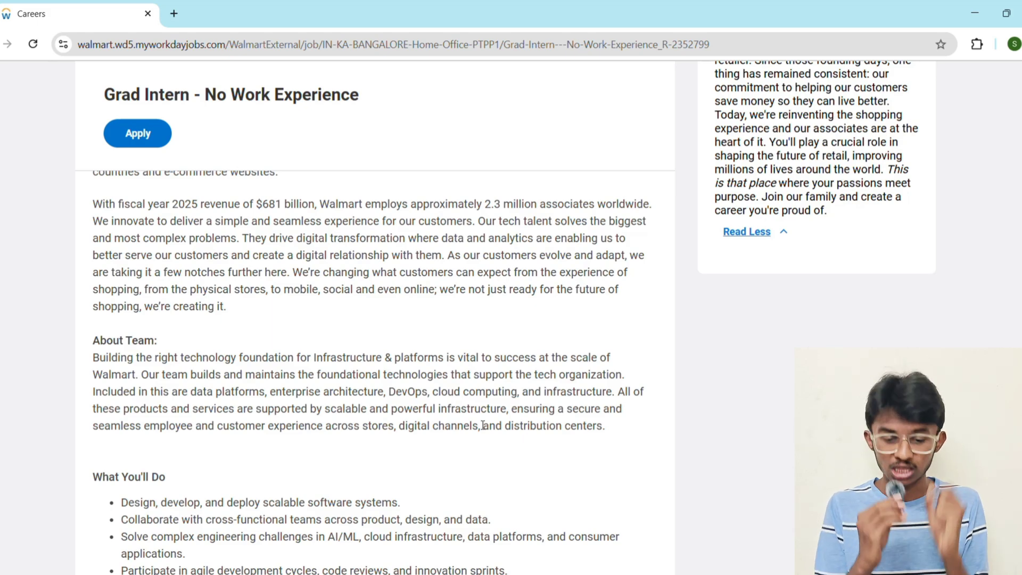
Step: Scroll through What You'll Bring down to the Minimum and Preferred Qualifications headings
{"action": "scroll", "scroll_direction": "down", "scroll_amount": 3}
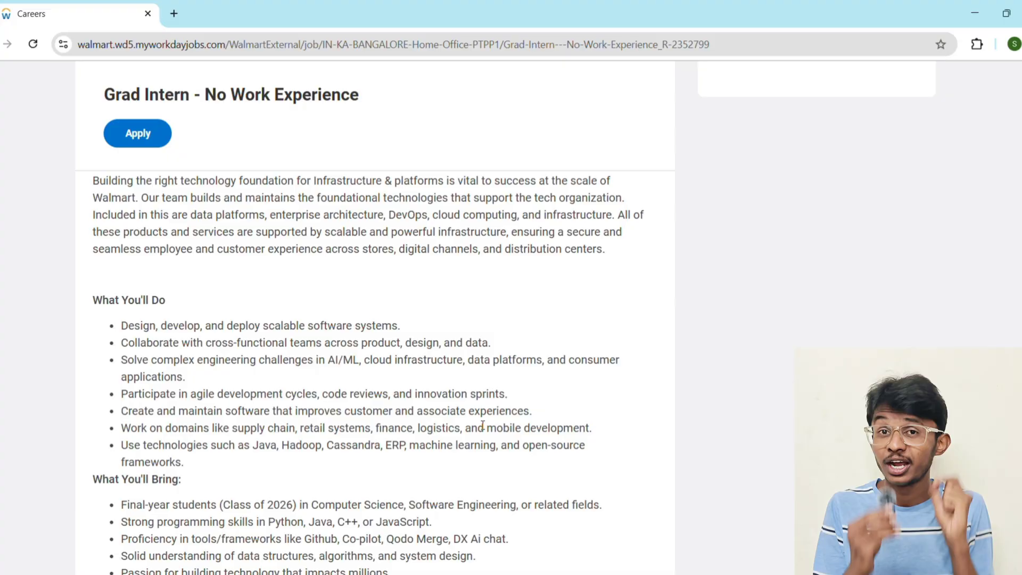
{"action": "scroll", "scroll_direction": "down", "scroll_amount": 3}
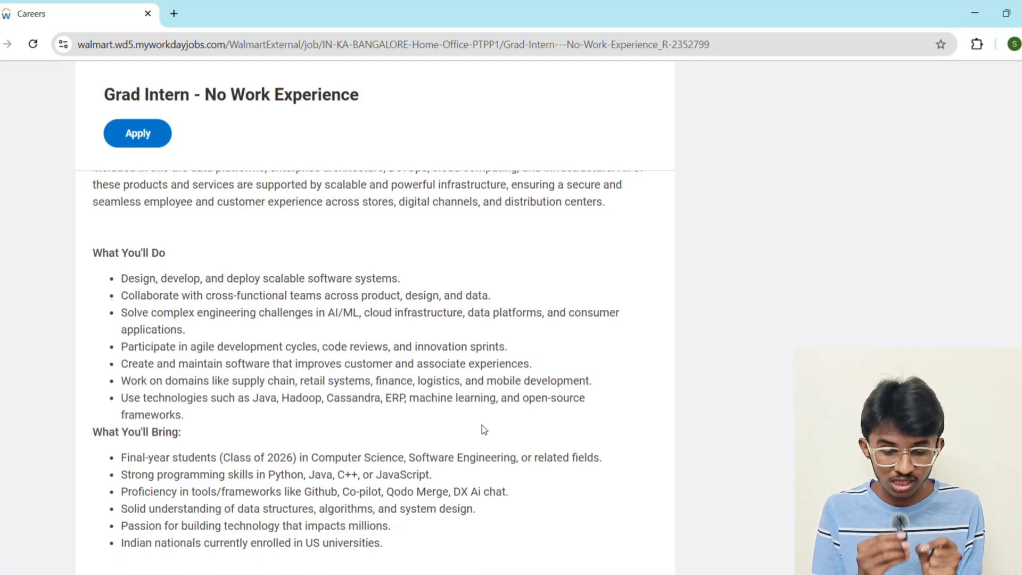
{"action": "scroll", "scroll_direction": "down", "scroll_amount": 3}
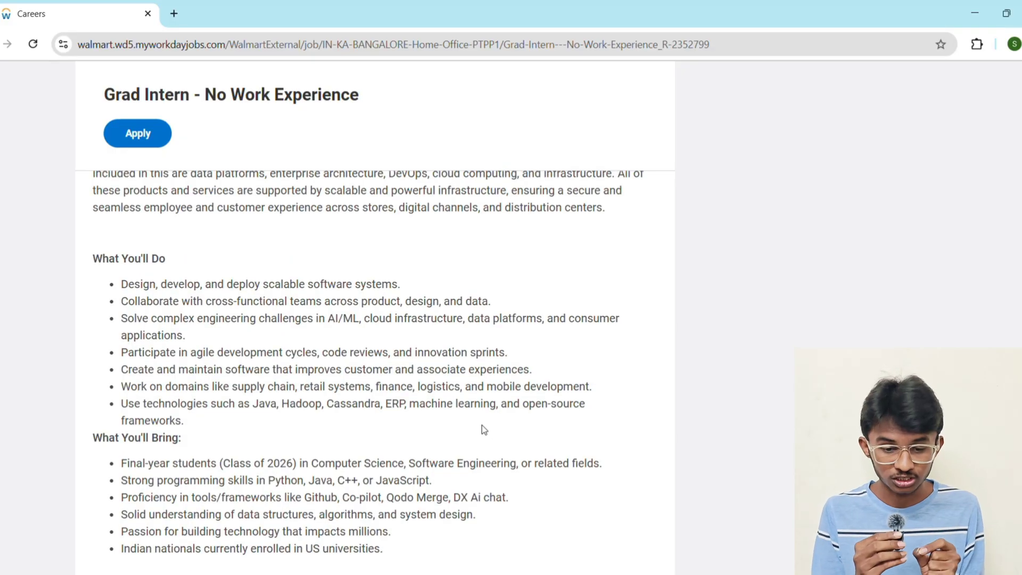
{"action": "scroll", "scroll_direction": "down", "scroll_amount": 3}
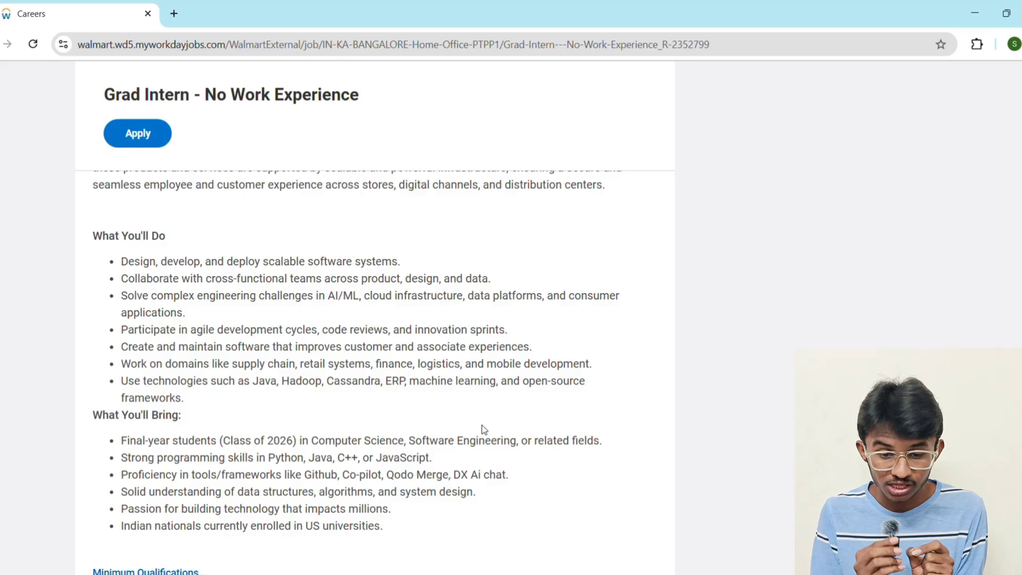
{"action": "scroll", "scroll_direction": "up", "scroll_amount": 3}
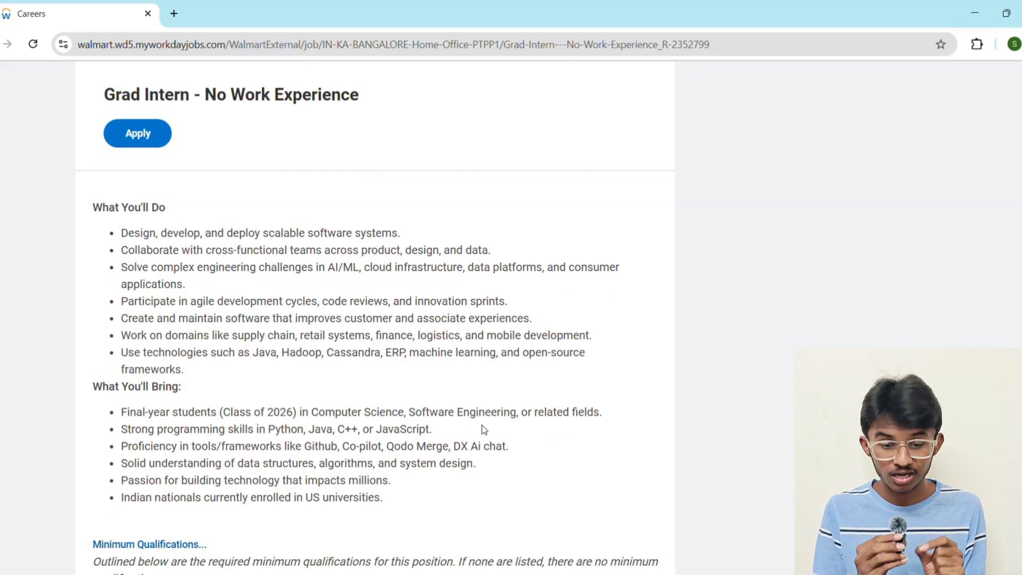
{"action": "scroll", "scroll_direction": "down", "scroll_amount": 3}
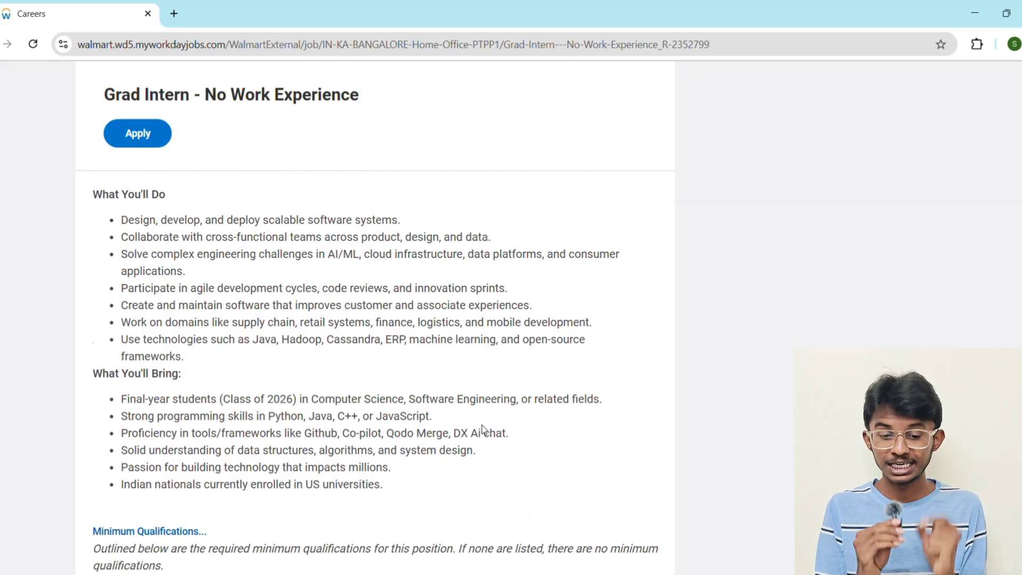
{"action": "scroll", "scroll_direction": "down", "scroll_amount": 3}
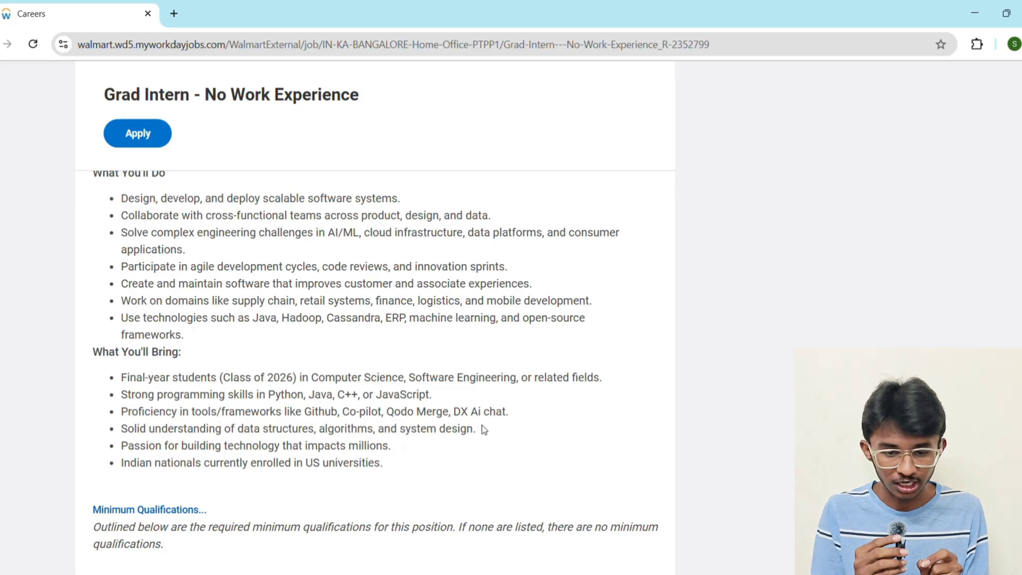
{"action": "scroll", "scroll_direction": "down", "scroll_amount": 3}
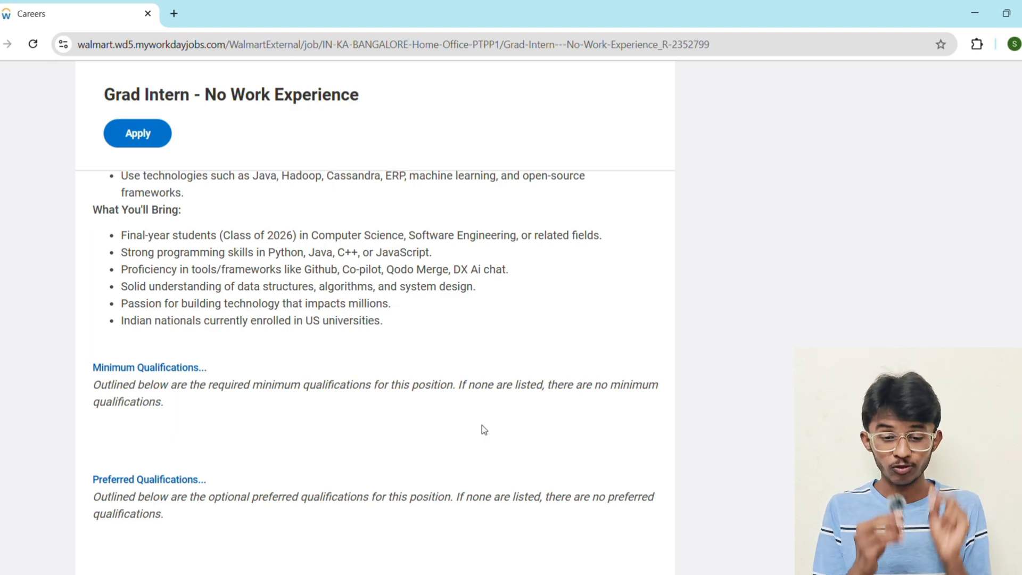
{"action": "scroll", "scroll_direction": "up", "scroll_amount": 3}
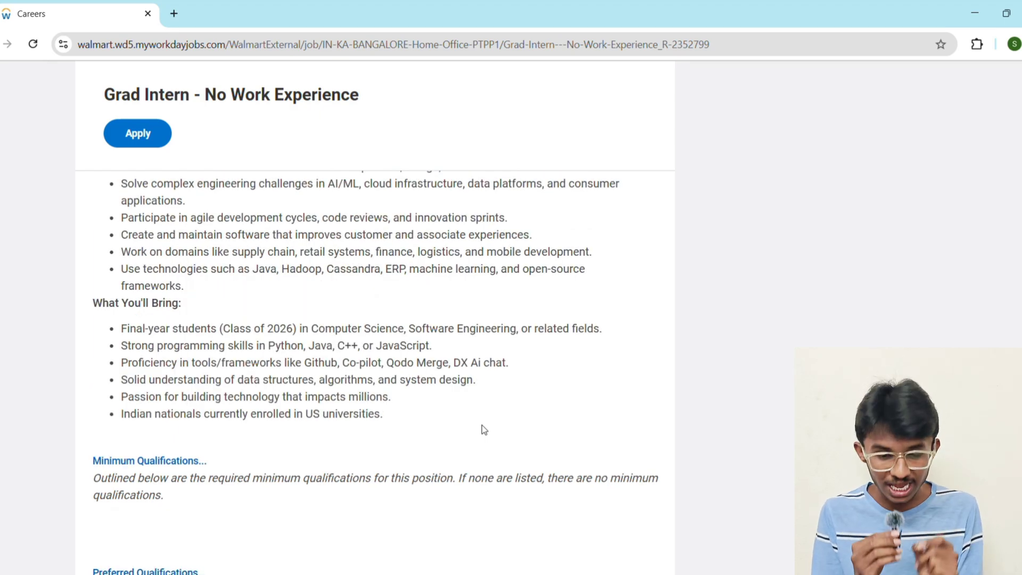
{"action": "scroll", "scroll_direction": "up", "scroll_amount": 3}
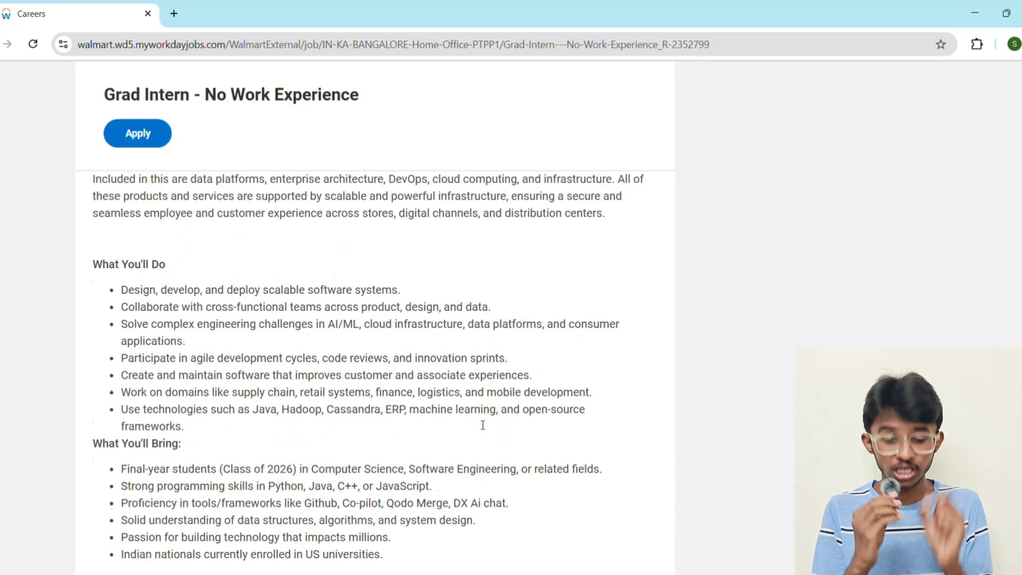
{"action": "scroll", "scroll_direction": "down", "scroll_amount": 3}
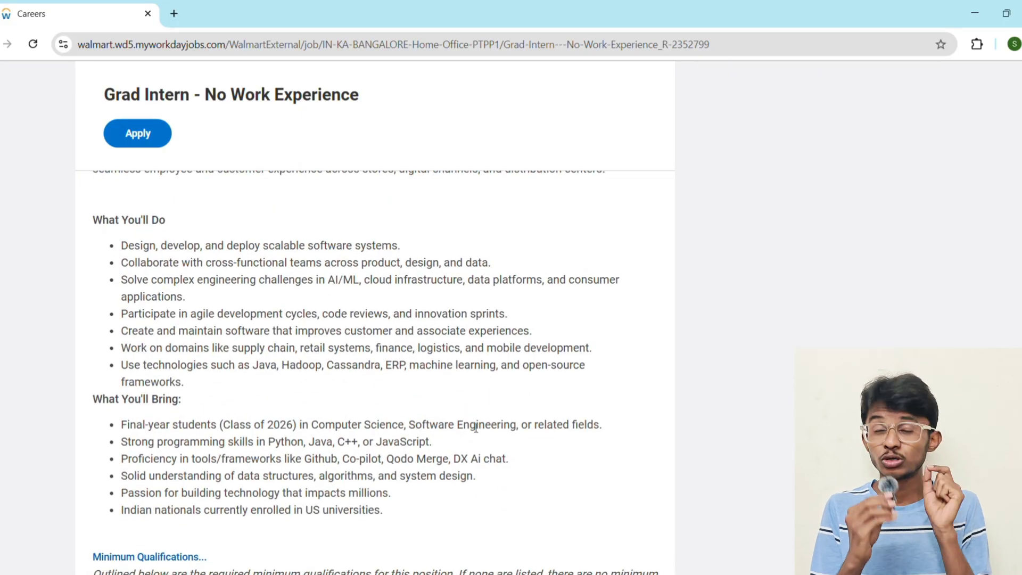
{"action": "mouse_move", "coordinate": [493, 508]}
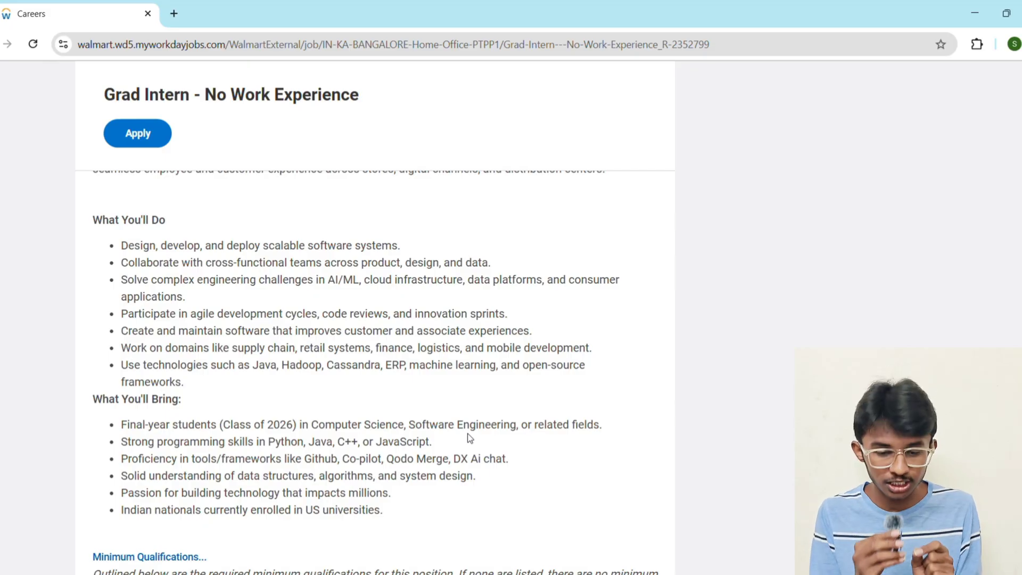
{"action": "scroll", "scroll_direction": "up", "scroll_amount": 3}
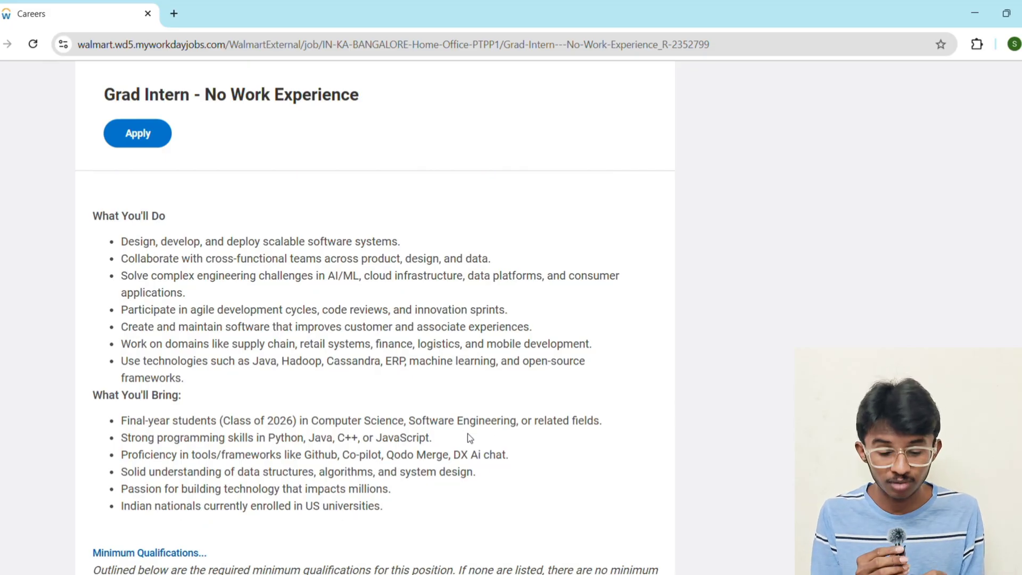
{"action": "scroll", "scroll_direction": "down", "scroll_amount": 3}
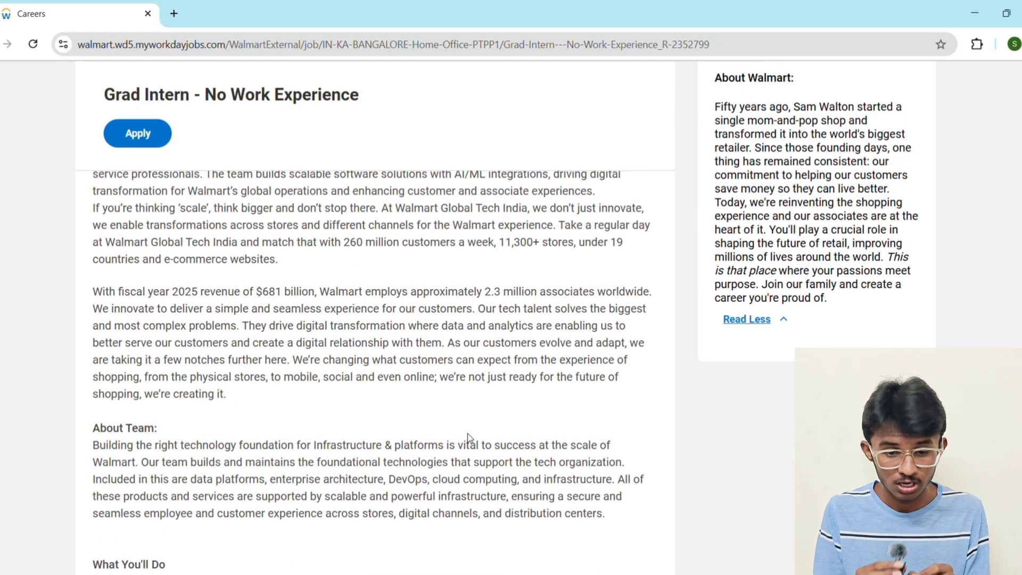
{"action": "scroll", "scroll_direction": "up", "scroll_amount": 3}
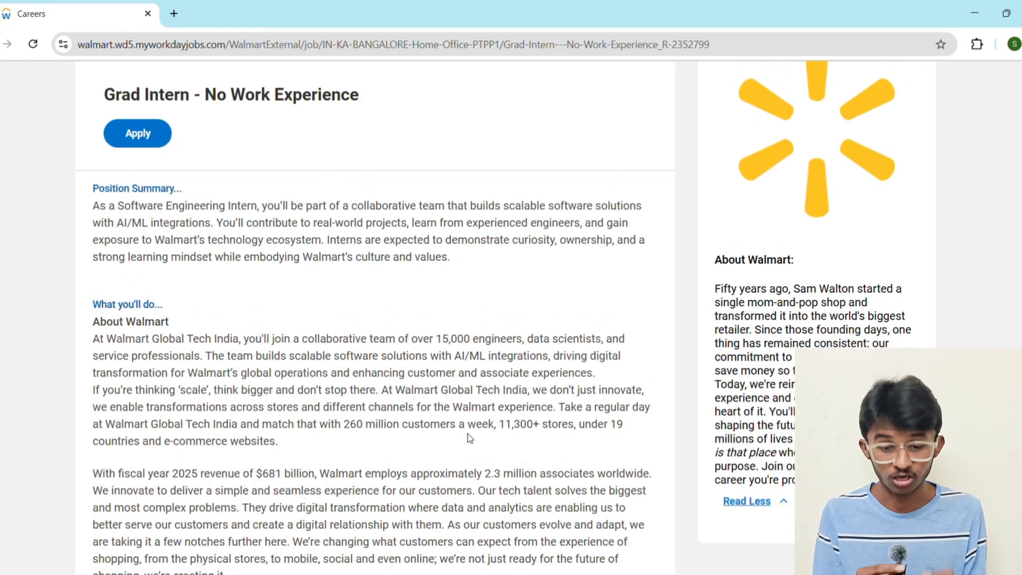
{"action": "scroll", "scroll_direction": "up", "scroll_amount": 3}
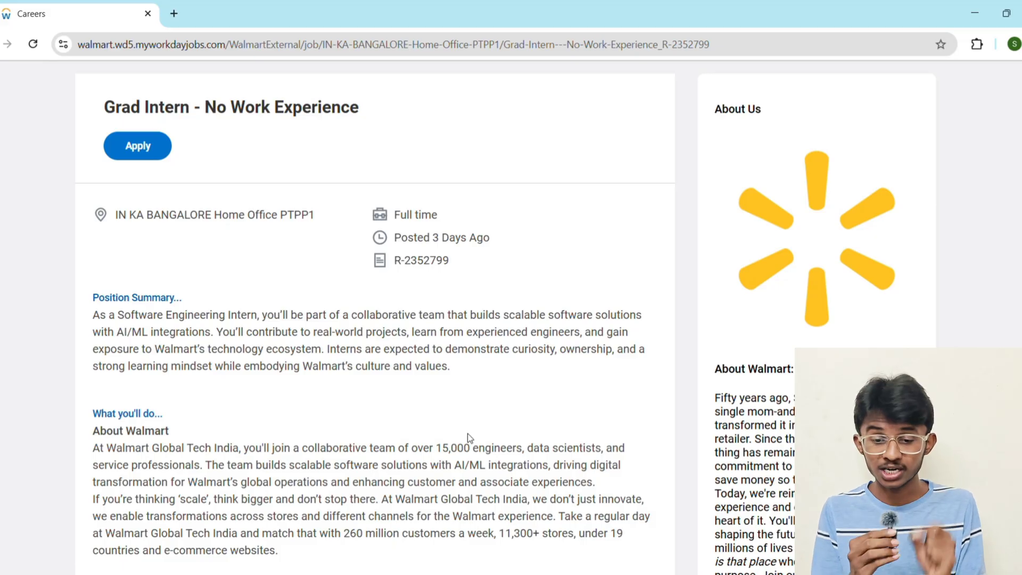
{"action": "mouse_move", "coordinate": [535, 267]}
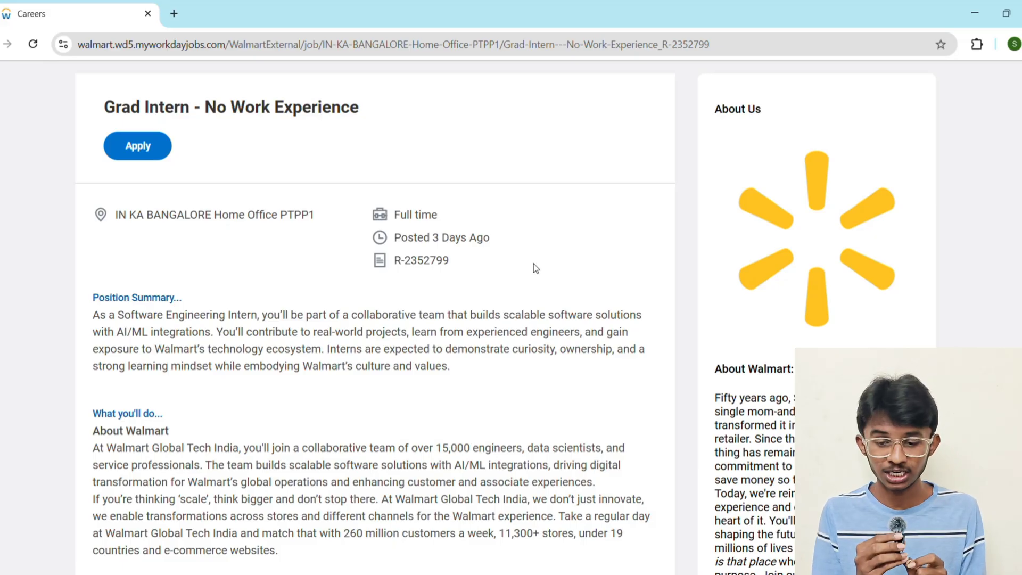
{"action": "mouse_move", "coordinate": [150, 100]}
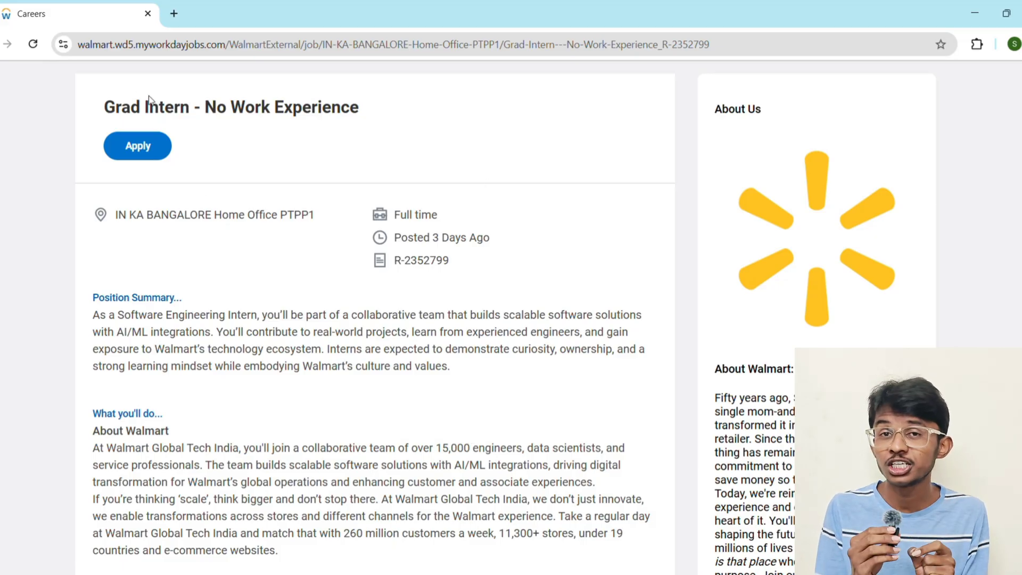
{"action": "mouse_move", "coordinate": [130, 125]}
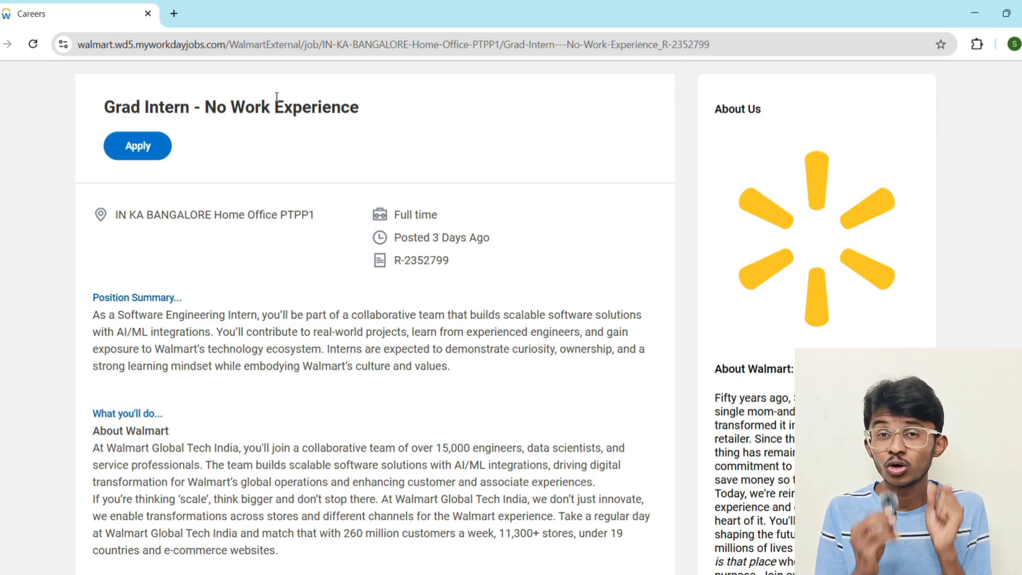
{"action": "mouse_move", "coordinate": [136, 145]}
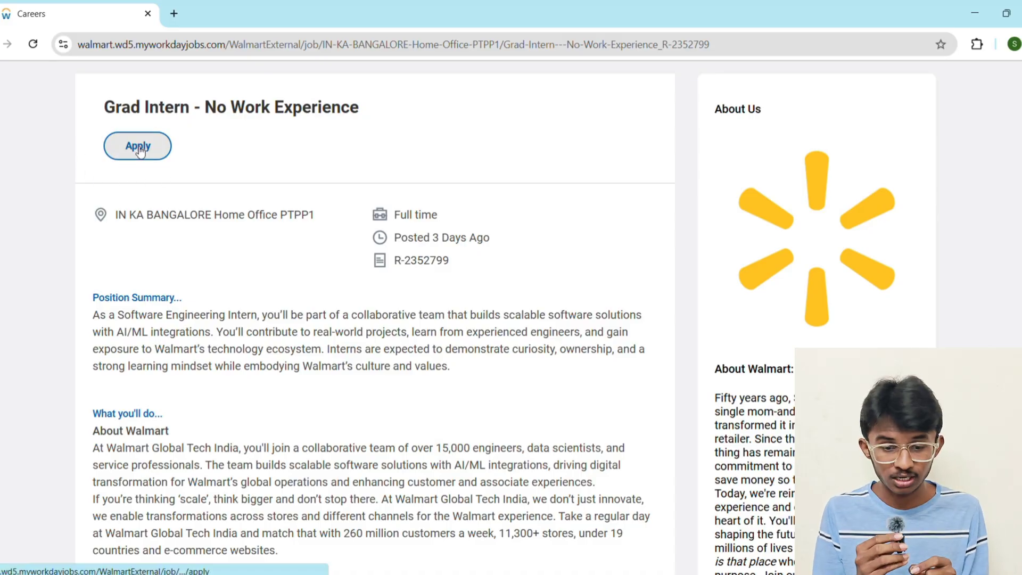
Step: Open and dismiss the Start Your Application dialog, then scroll the creator's channel pages
{"action": "left_click", "coordinate": [137, 145]}
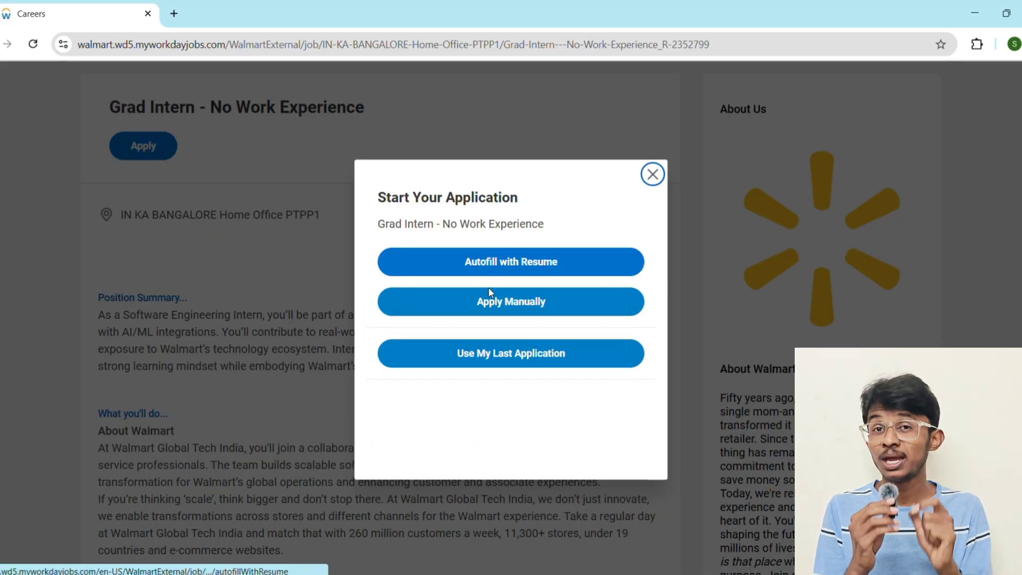
{"action": "left_click", "coordinate": [652, 174]}
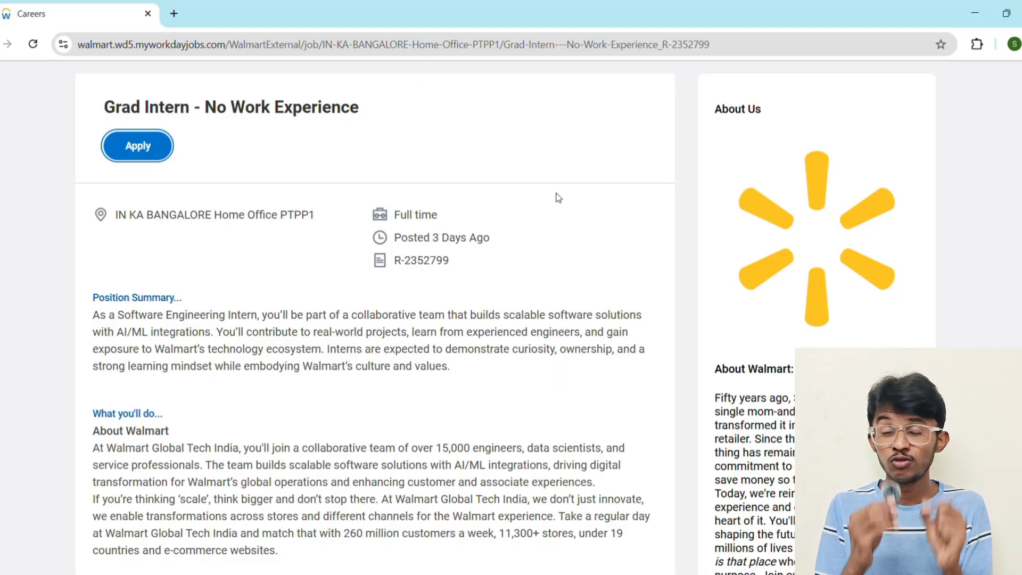
{"action": "mouse_move", "coordinate": [484, 197]}
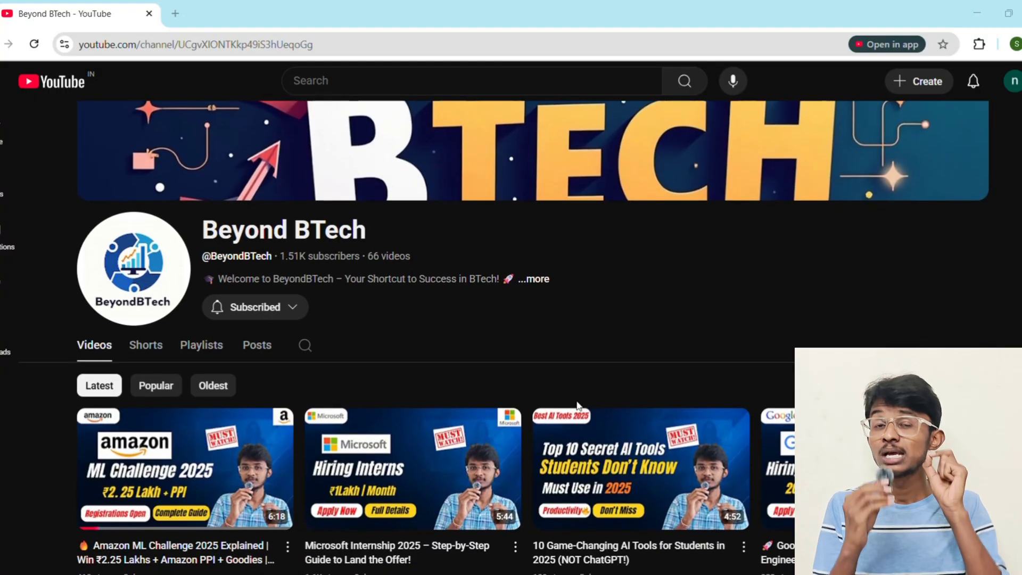
{"action": "scroll", "scroll_direction": "down", "scroll_amount": 3}
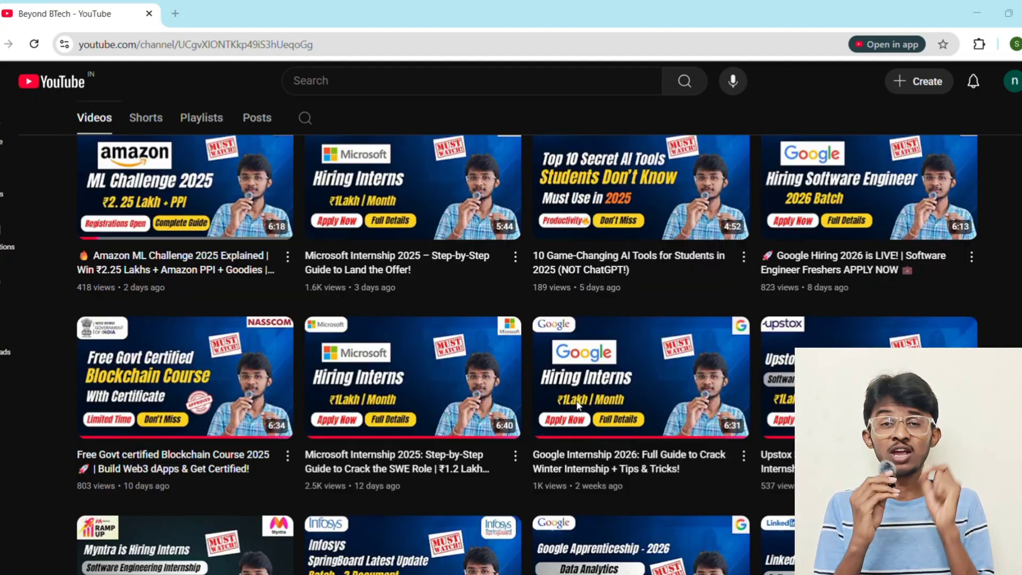
{"action": "scroll", "scroll_direction": "down", "scroll_amount": 3}
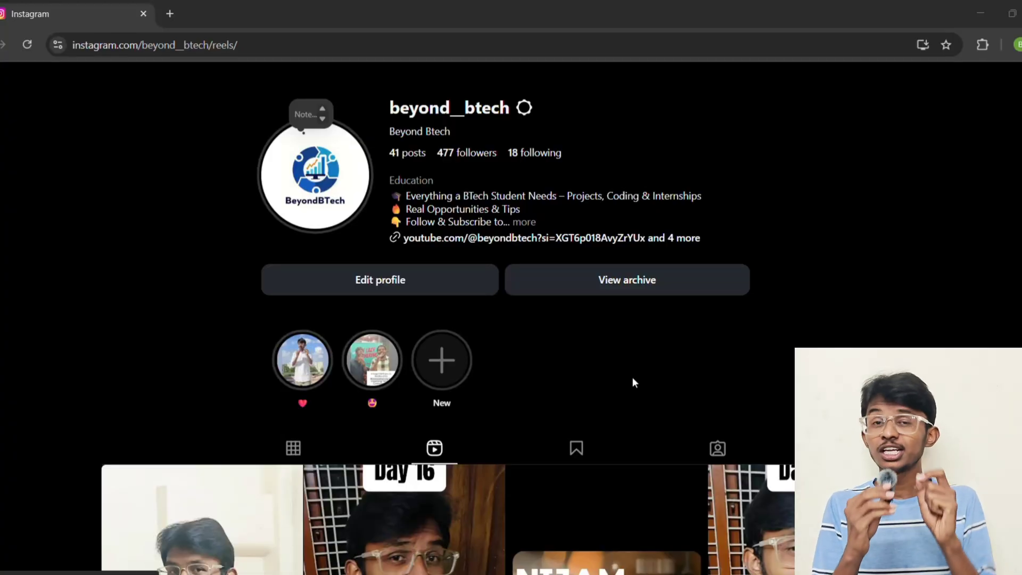
{"action": "scroll", "scroll_direction": "down", "scroll_amount": 3}
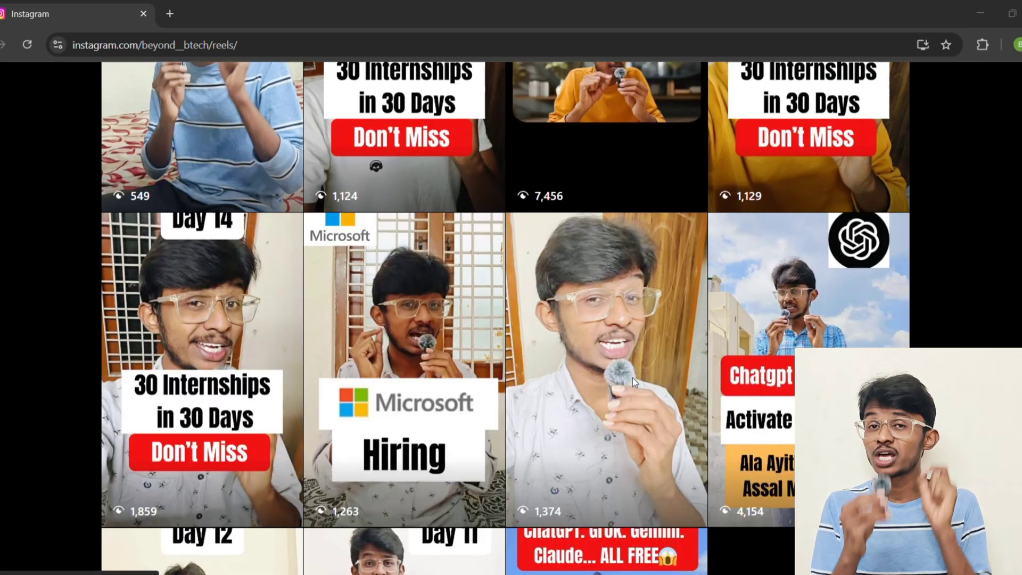
{"action": "scroll", "scroll_direction": "down", "scroll_amount": 3}
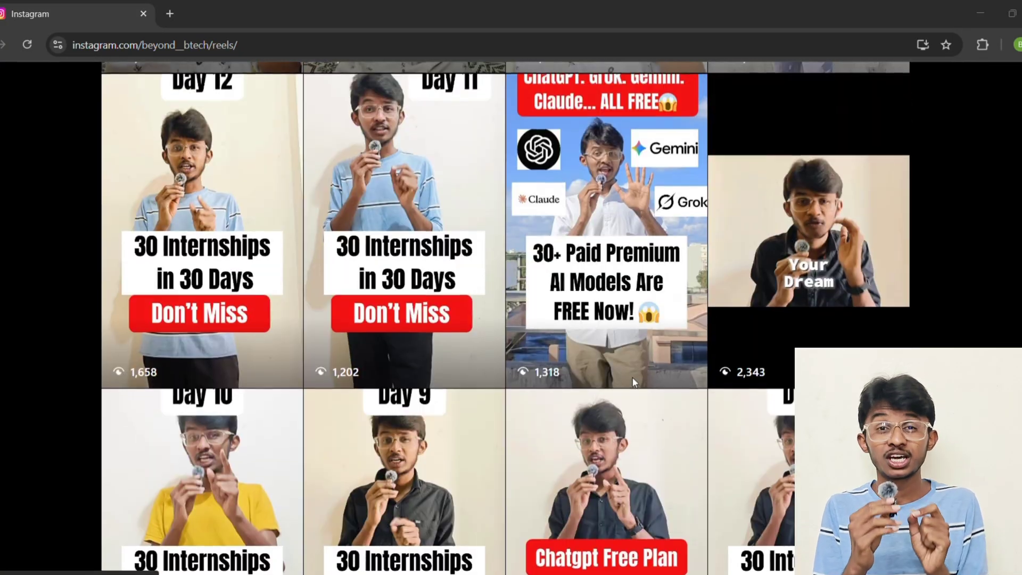
{"action": "scroll", "scroll_direction": "down", "scroll_amount": 3}
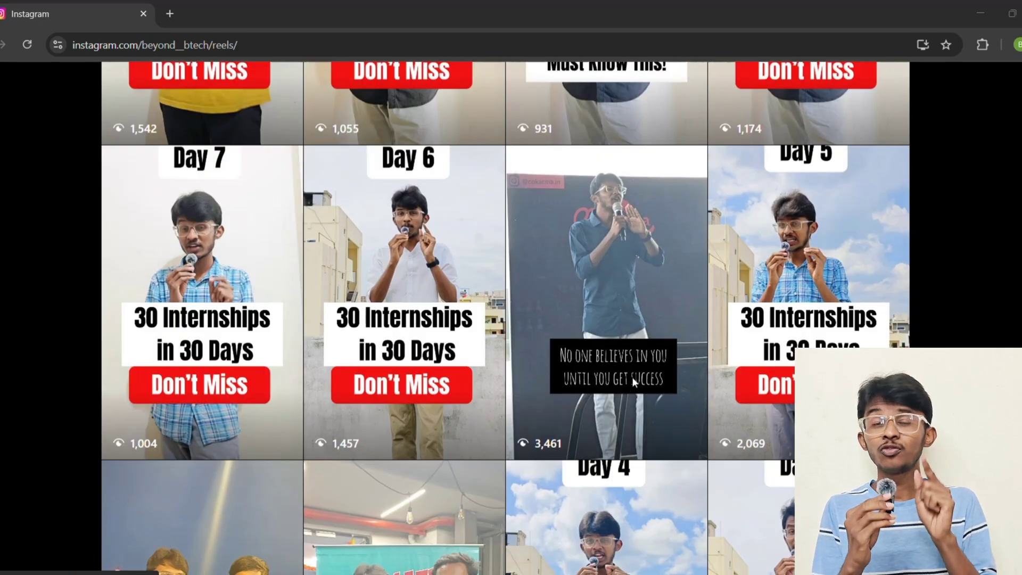
{"action": "scroll", "scroll_direction": "down", "scroll_amount": 3}
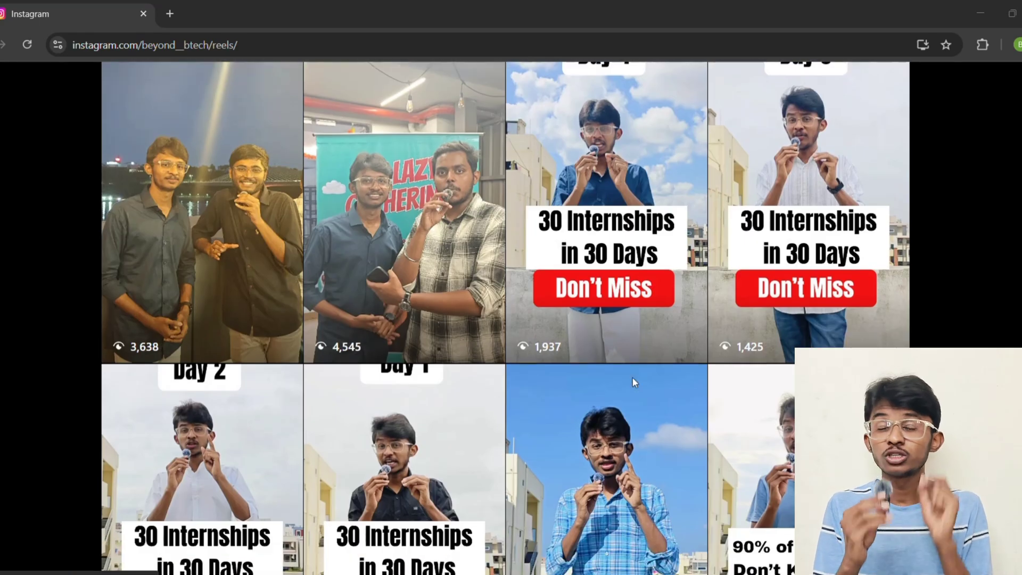
{"action": "scroll", "scroll_direction": "down", "scroll_amount": 3}
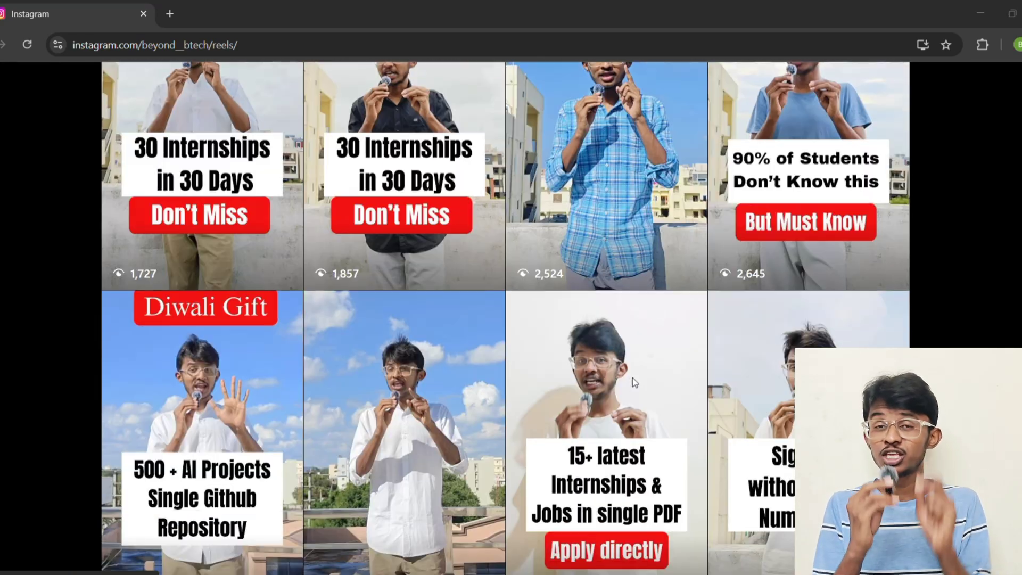
{"action": "scroll", "scroll_direction": "down", "scroll_amount": 3}
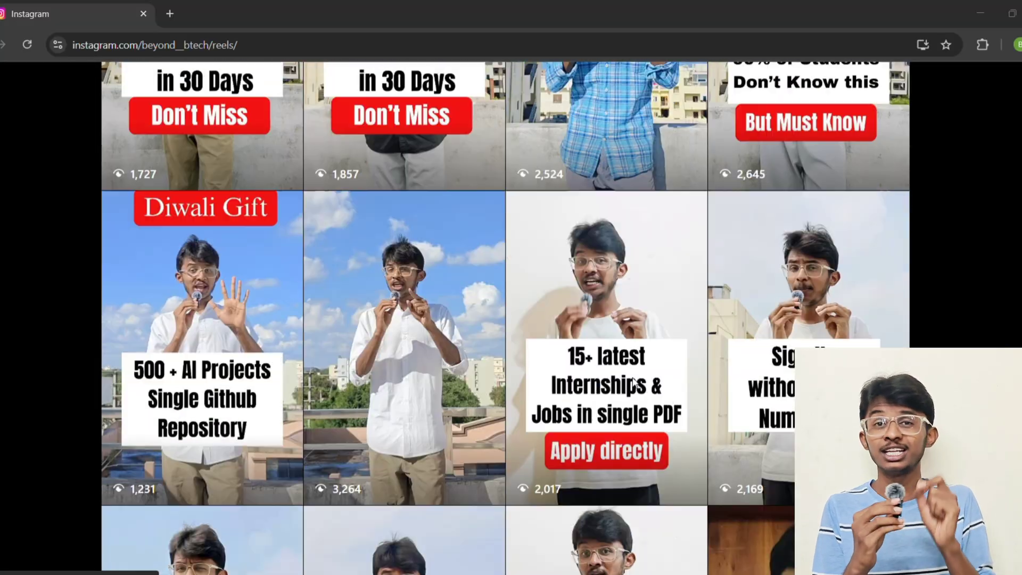
{"action": "scroll", "scroll_direction": "up", "scroll_amount": 3}
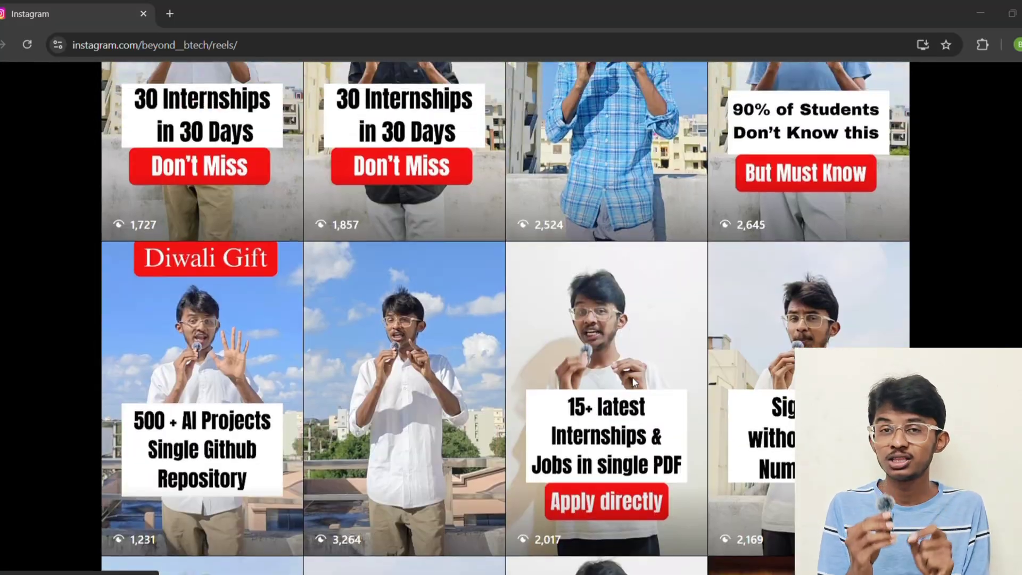